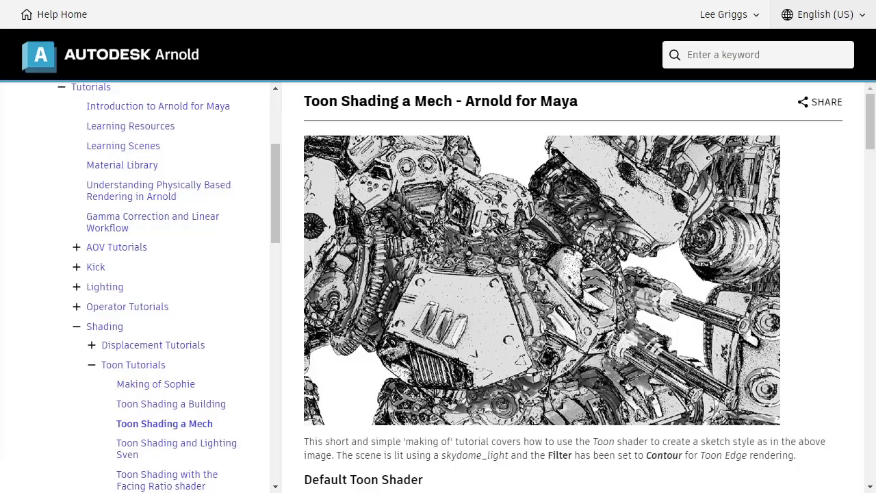
mouse_move(69, 296)
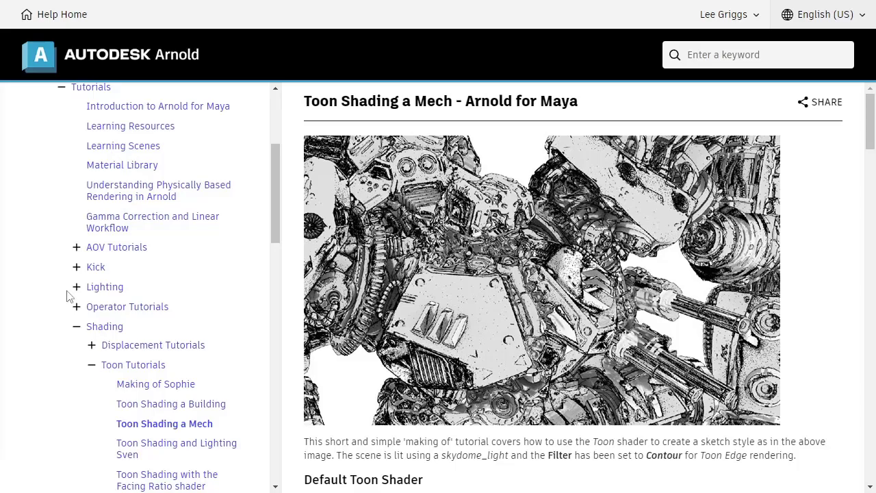
mouse_move(823, 266)
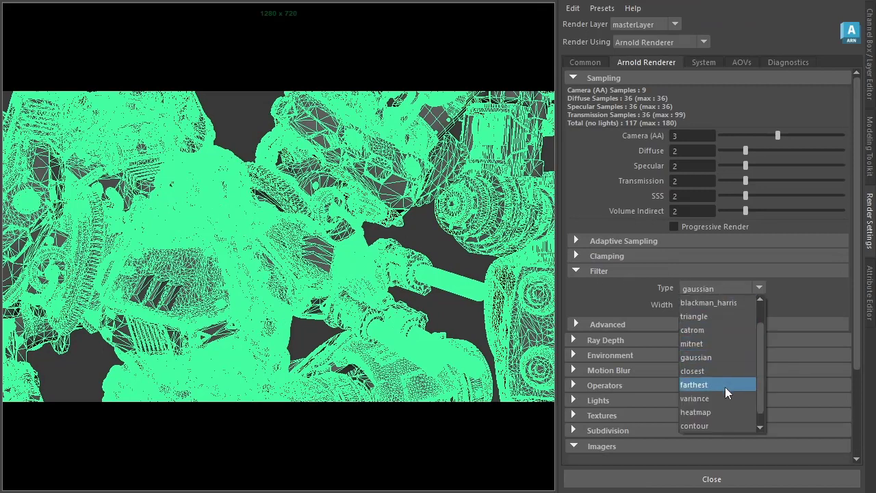
Step: Set the Arnold render filter type to contour for toon edges
left_click(695, 424)
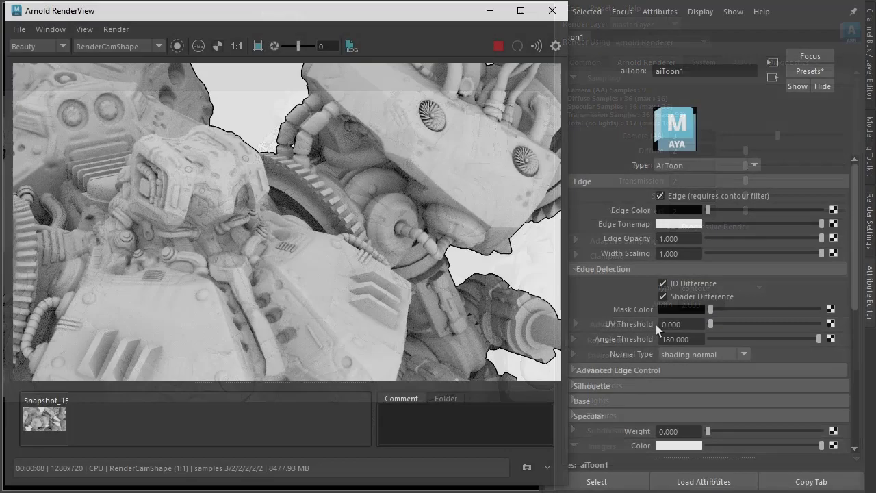
Step: Lower the aiToon Edge Detection Angle Threshold from 180 to 40
left_click(682, 339)
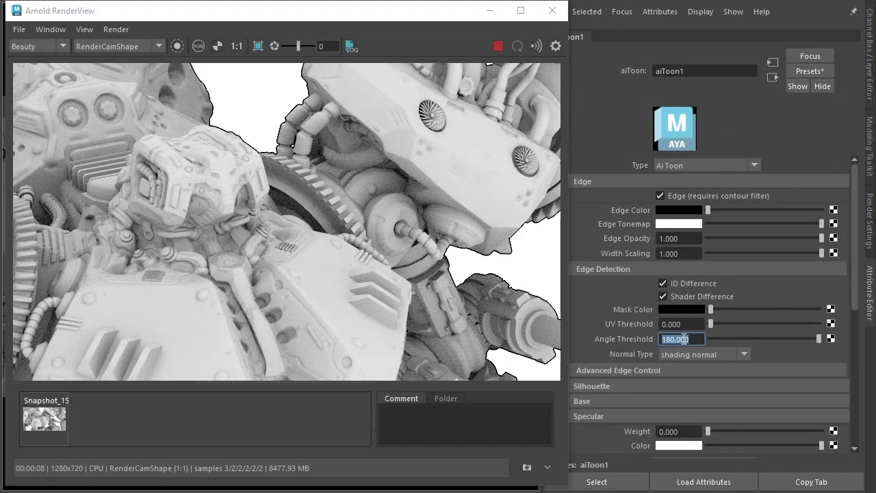
type("40.000")
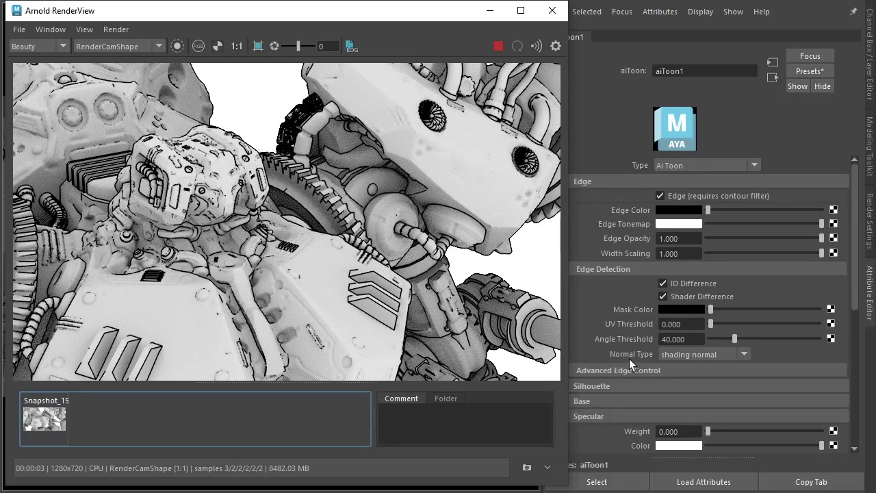
Step: Snapshot the current render and set Edge Detection Normal Type to geometric normal
left_click(527, 468)
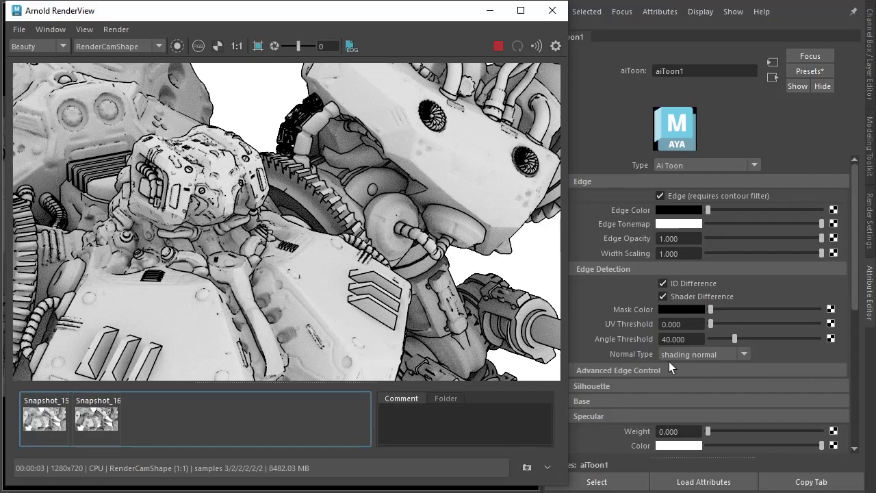
left_click(698, 353)
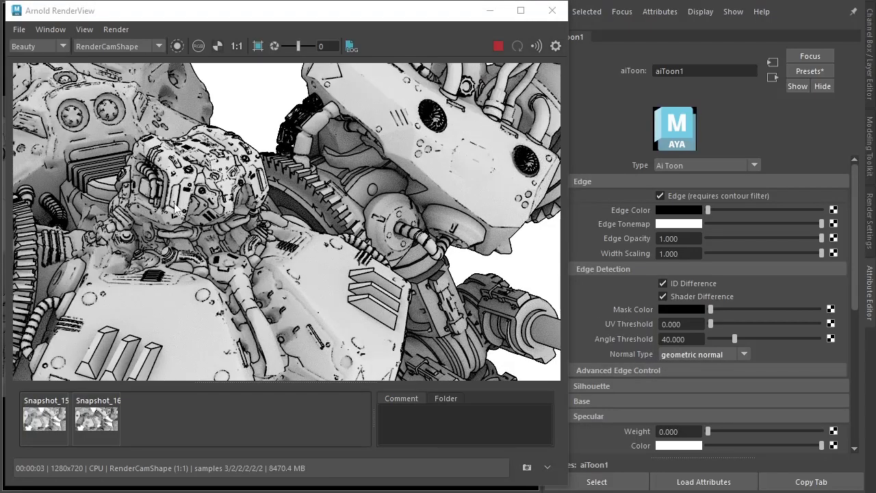
left_click(96, 417)
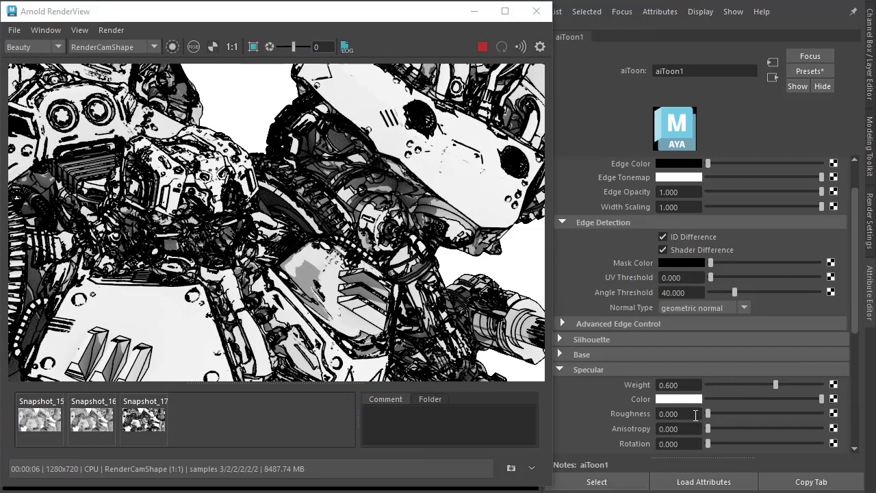
Step: Set the aiToon specular roughness to 0.2 alongside weight 0.6
type("0.200")
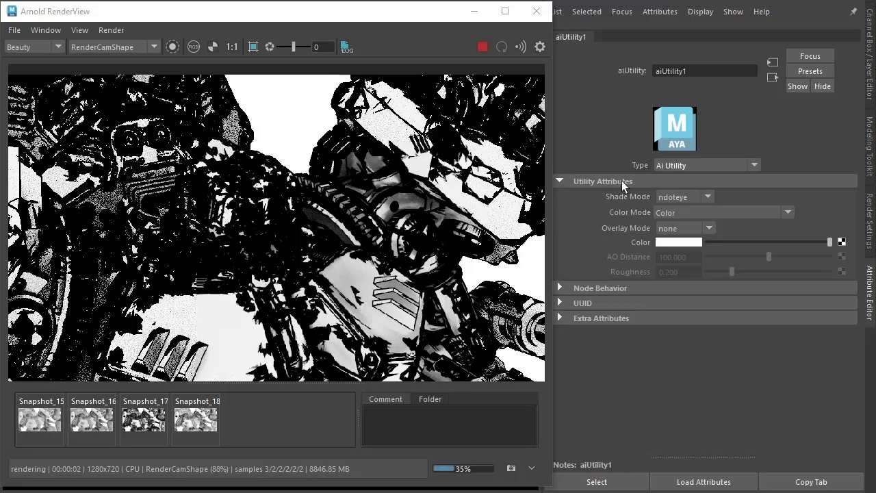
Step: Set aiUtility shade mode to metal with colour value .02 and 0.2 roughness
left_click(685, 197)
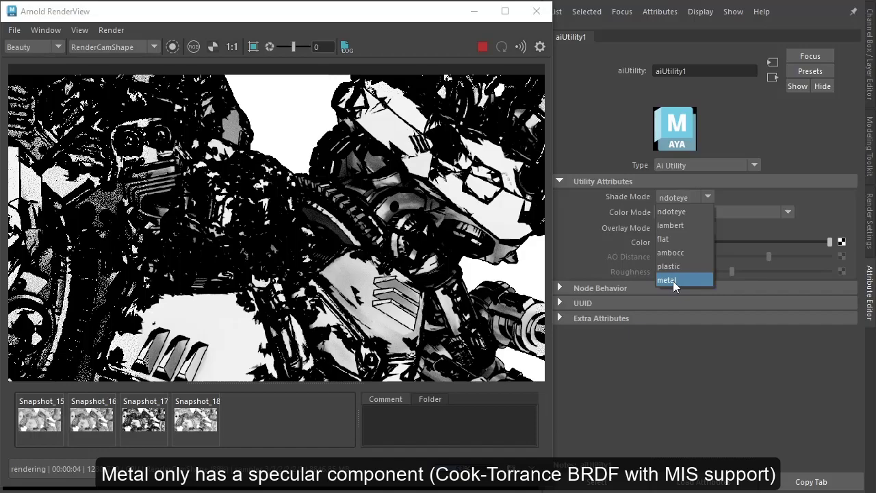
left_click(666, 279)
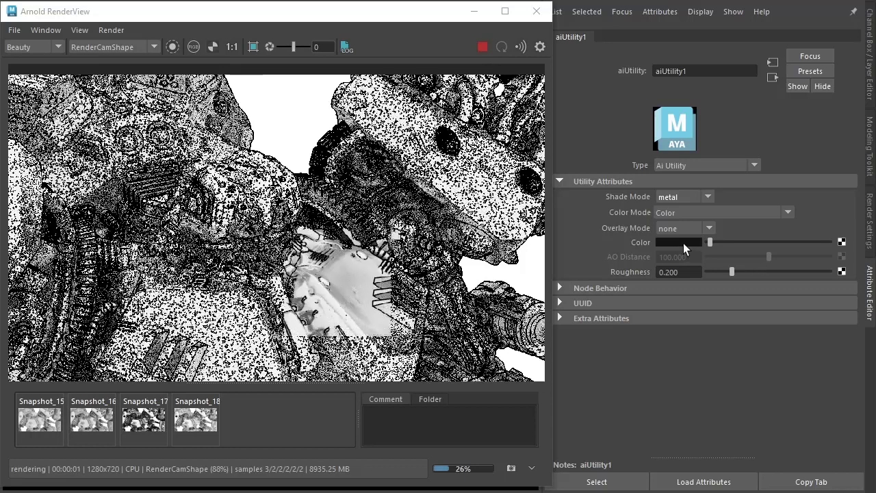
left_click(677, 243)
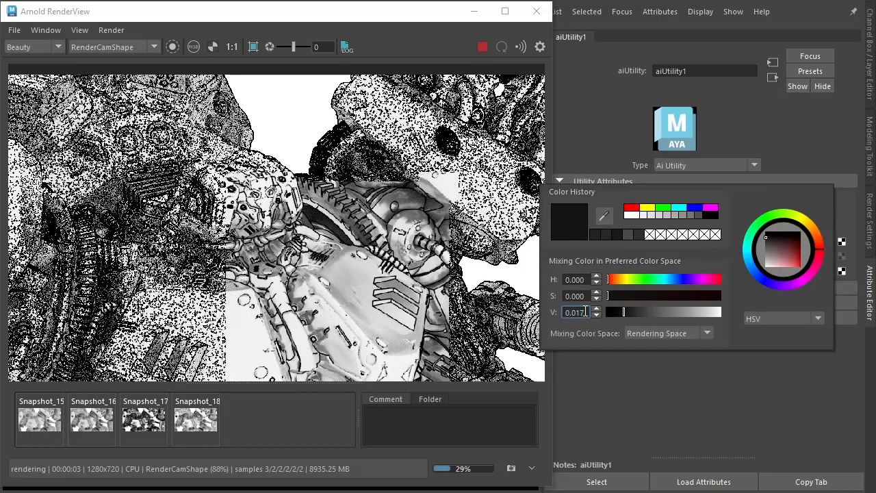
type(".02")
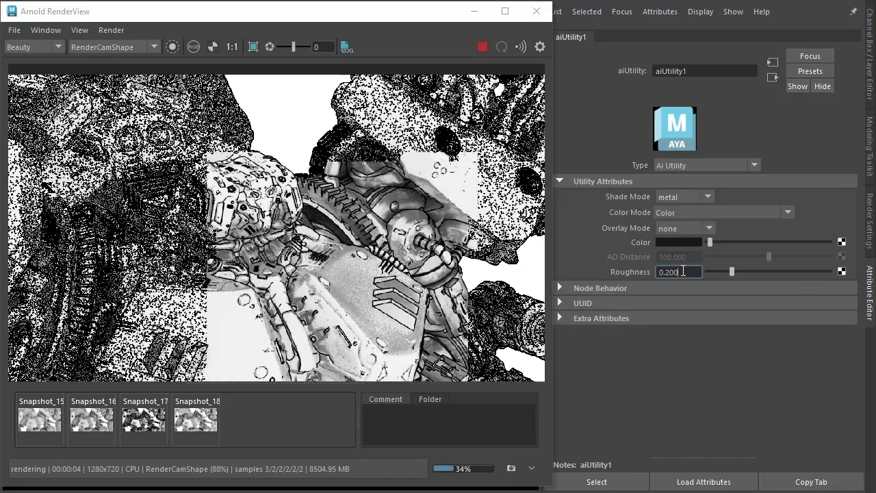
left_click(679, 241)
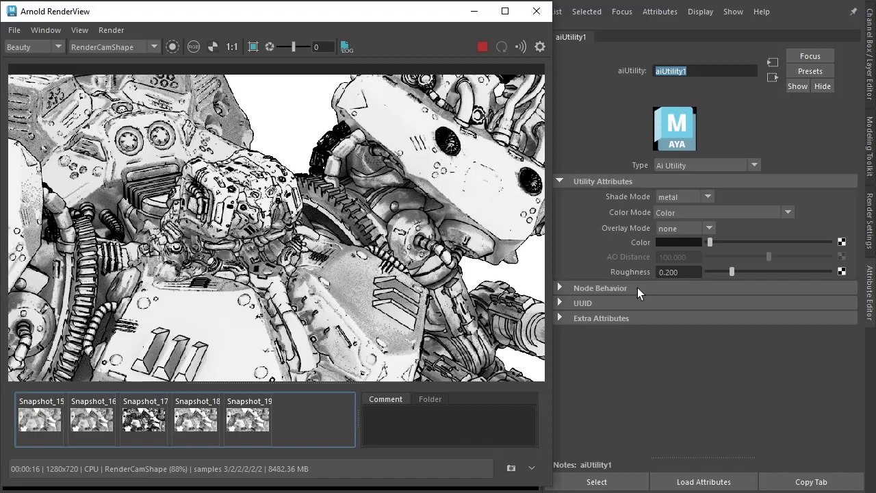
Step: Snapshot the metal-mask render, compare Snapshot_19 and Snapshot_18, and return to the live render
left_click(679, 241)
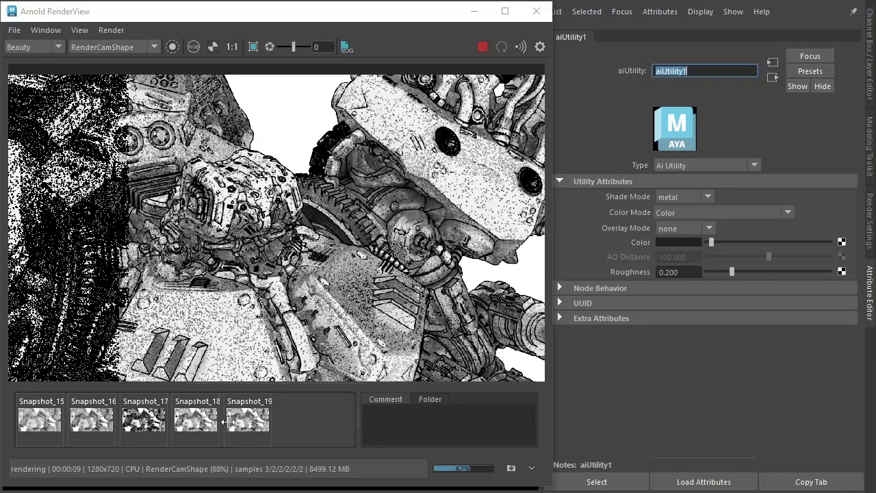
left_click(248, 418)
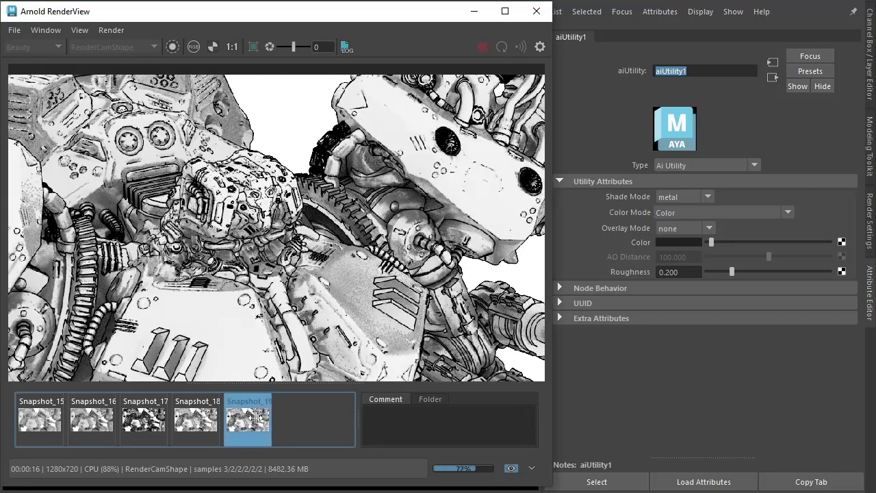
left_click(197, 418)
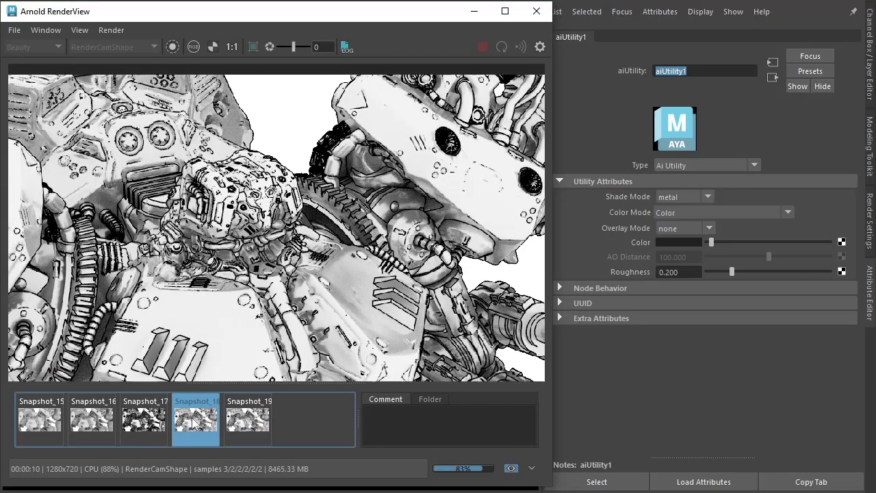
left_click(348, 46)
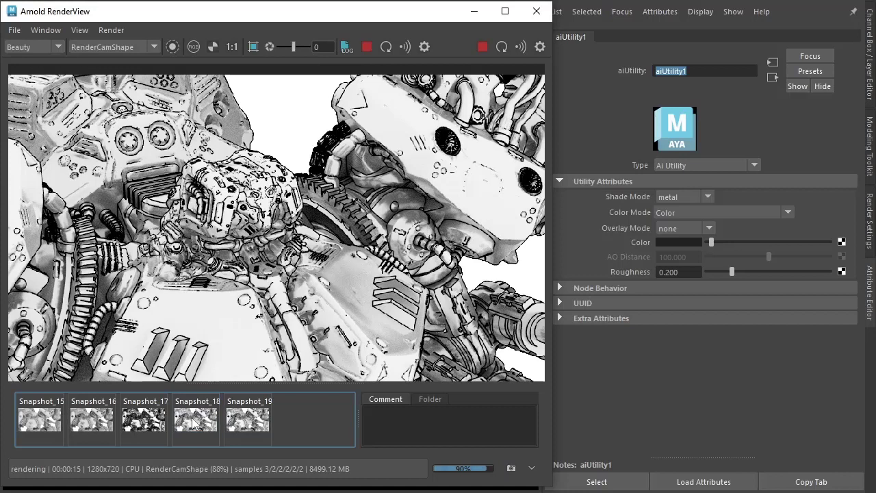